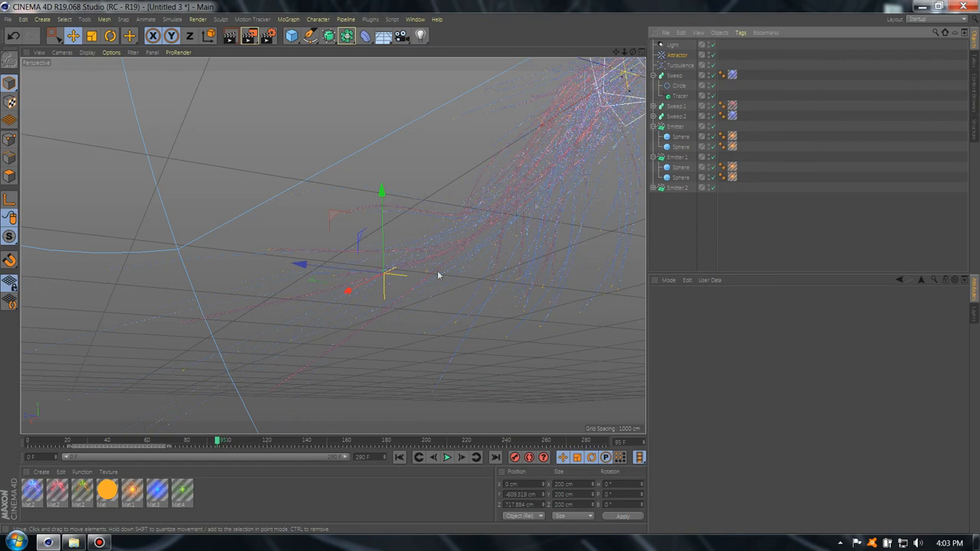
pyautogui.moveTo(70, 55)
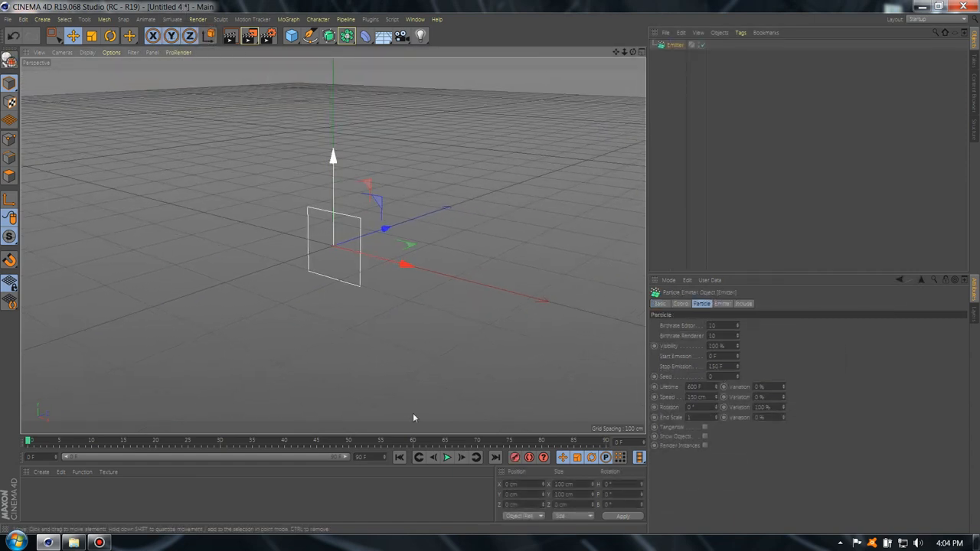
# Add a MoGraph Tracer linked to the Emitter and preview the particle trails.
pyautogui.click(447, 457)
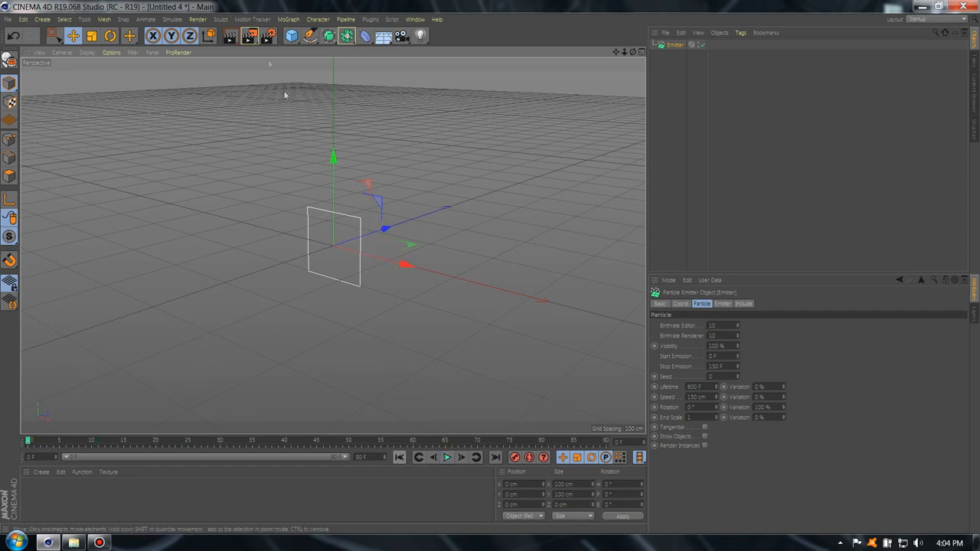
pyautogui.click(289, 19)
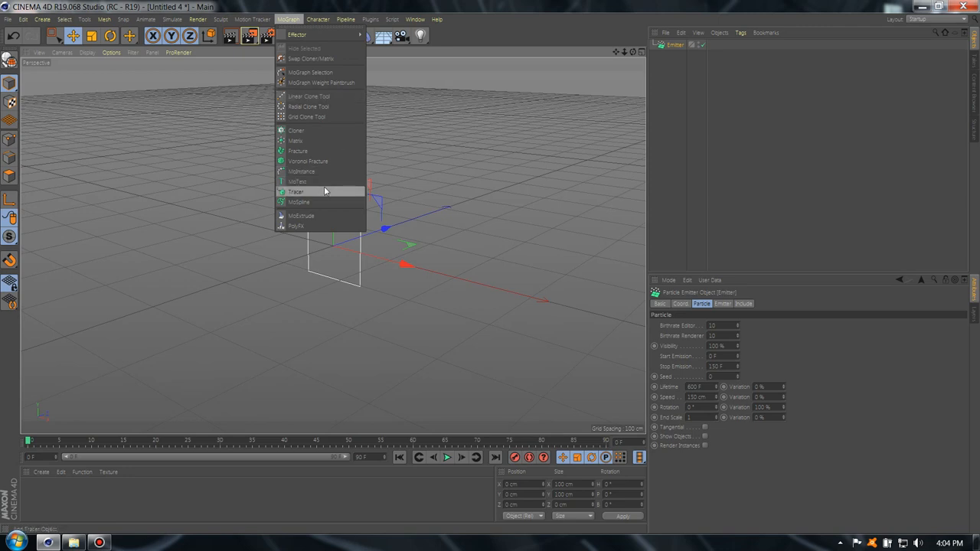
pyautogui.click(295, 191)
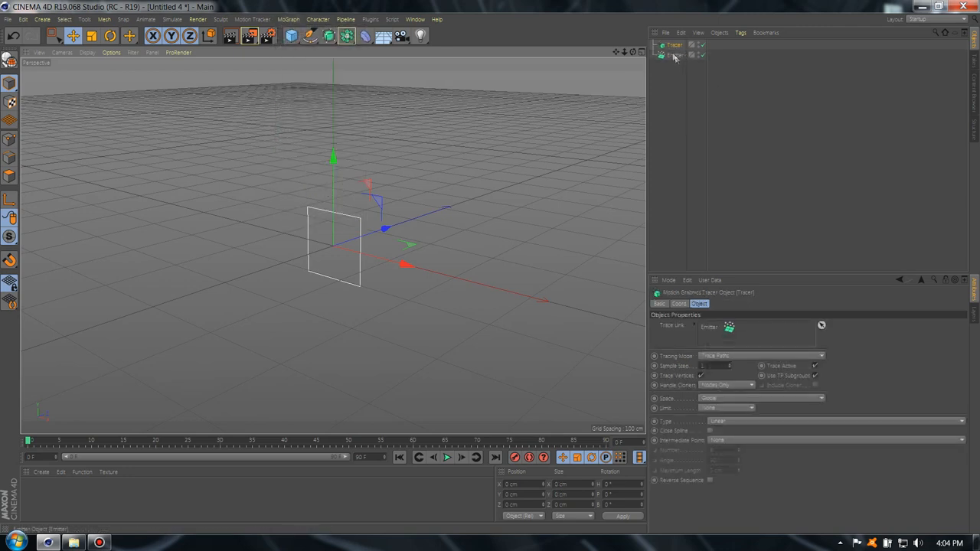
pyautogui.click(446, 457)
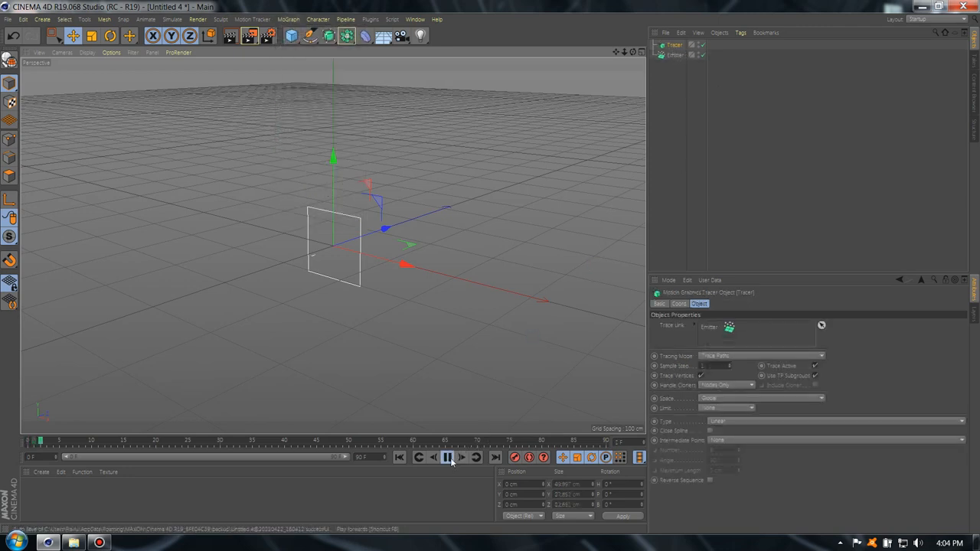
pyautogui.click(447, 457)
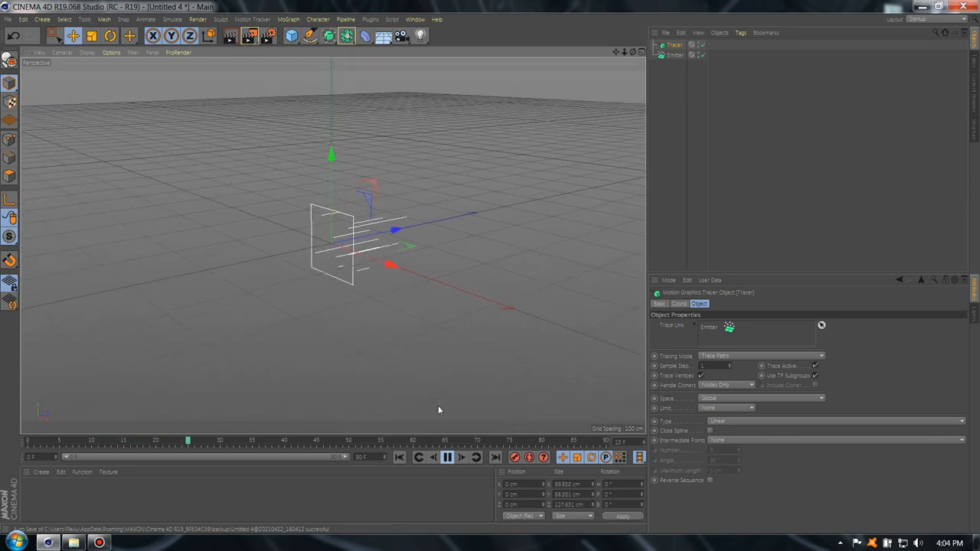
pyautogui.click(446, 457)
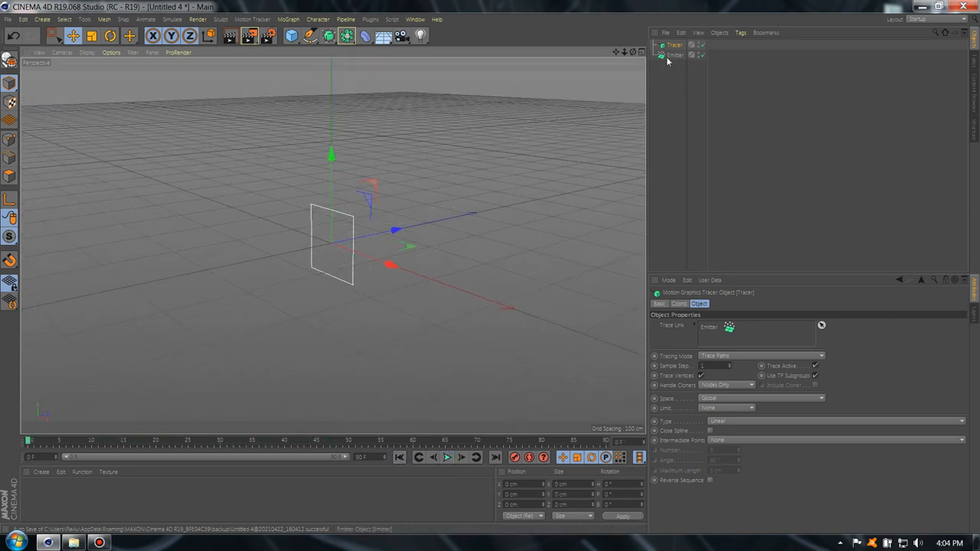
# Add a Sphere primitive to serve as the Emitter's particle shape.
pyautogui.click(292, 36)
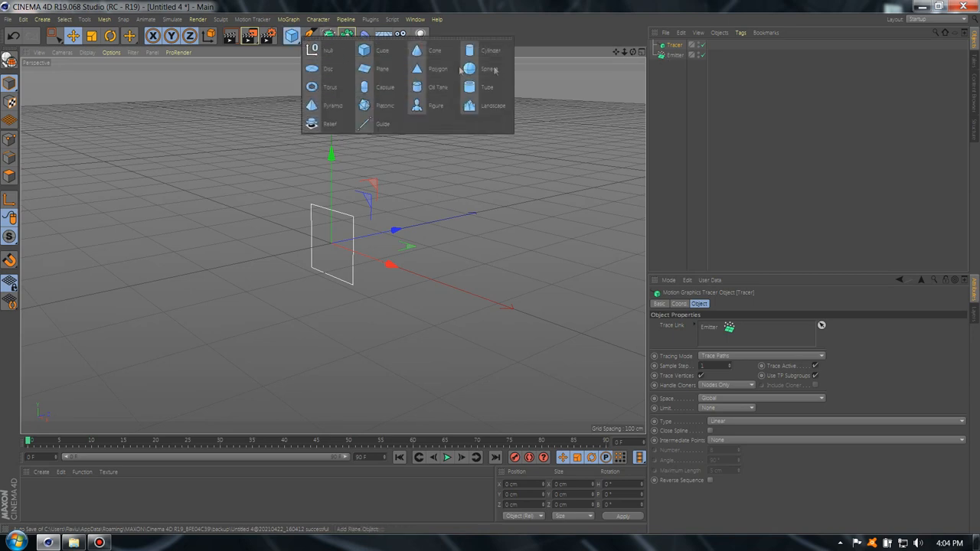
pyautogui.click(490, 69)
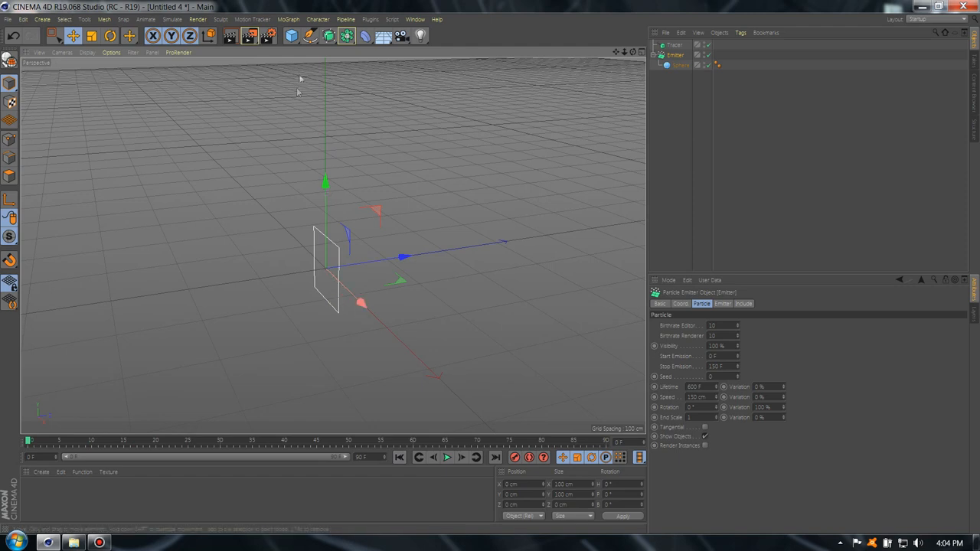
pyautogui.click(310, 36)
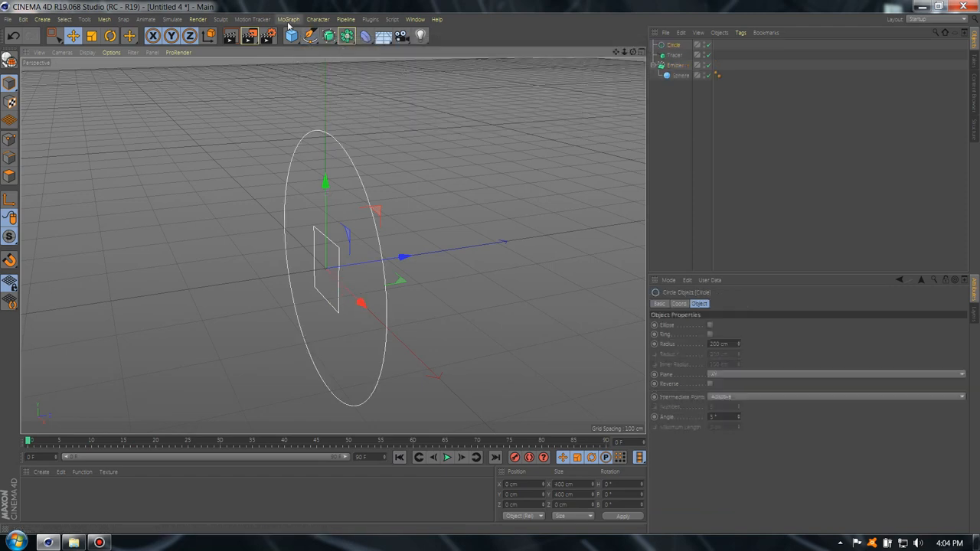
# Add a Sweep with the 1 cm Circle as profile and Tracer as path, then preview.
pyautogui.click(330, 36)
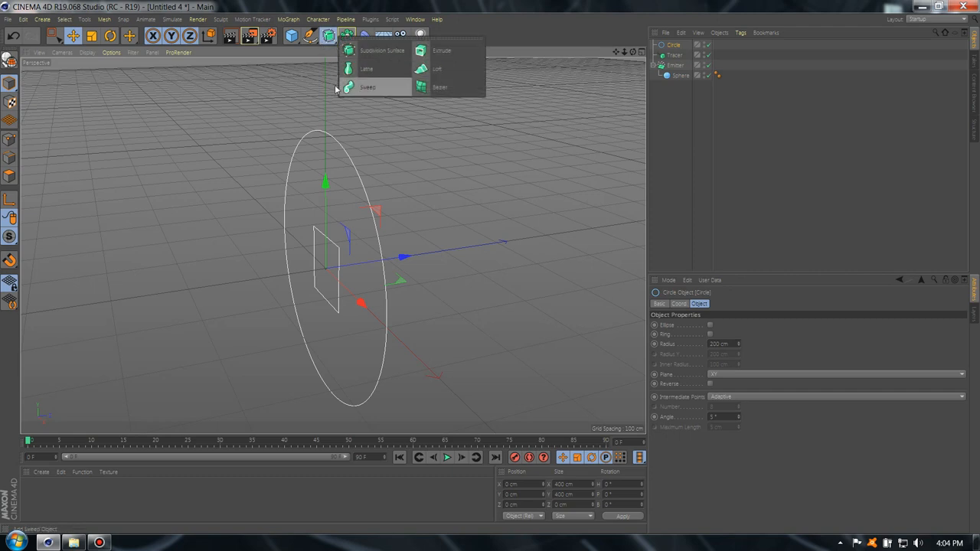
pyautogui.click(368, 87)
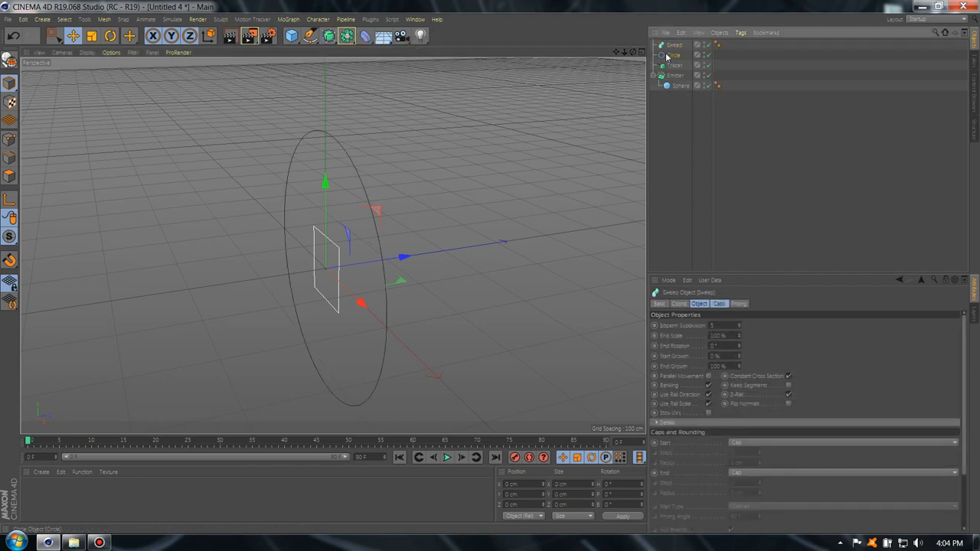
pyautogui.click(679, 56)
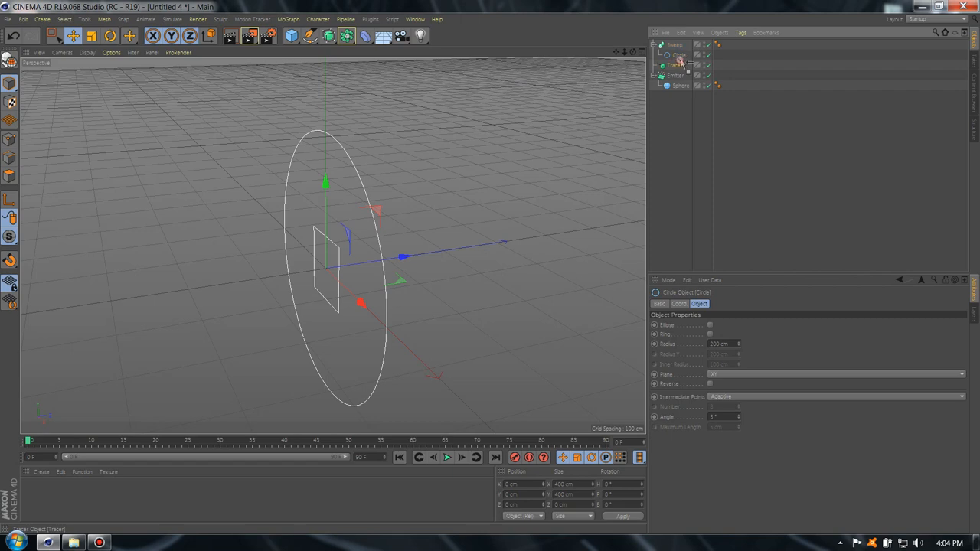
pyautogui.click(676, 65)
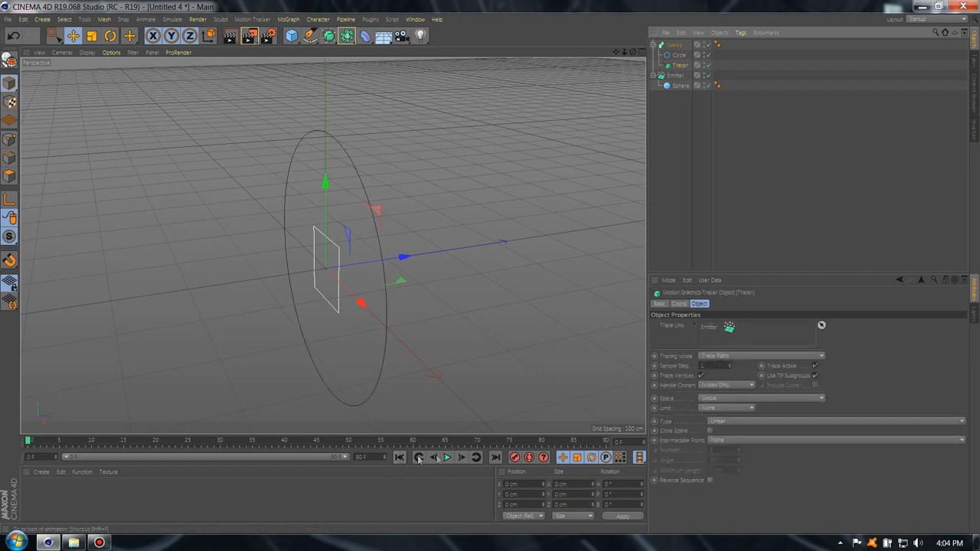
pyautogui.click(446, 457)
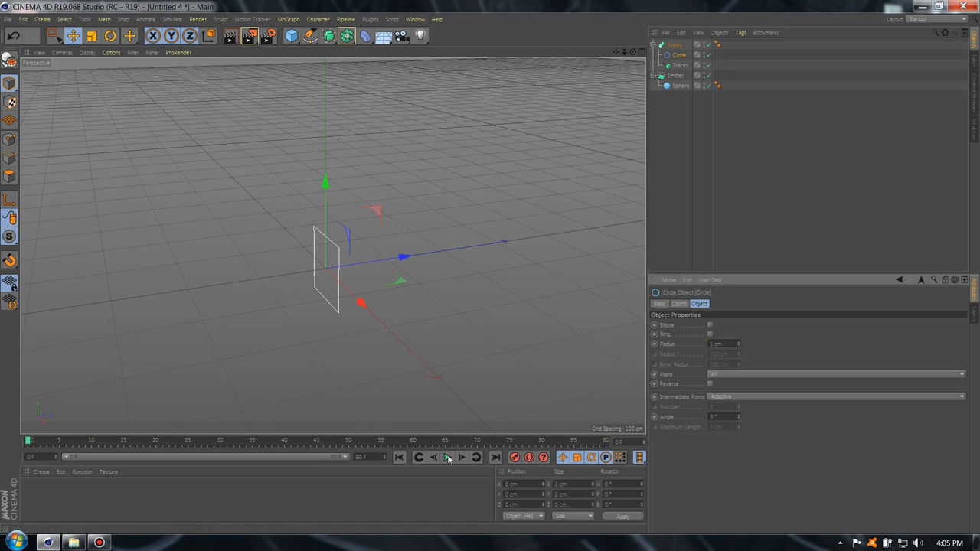
pyautogui.click(447, 458)
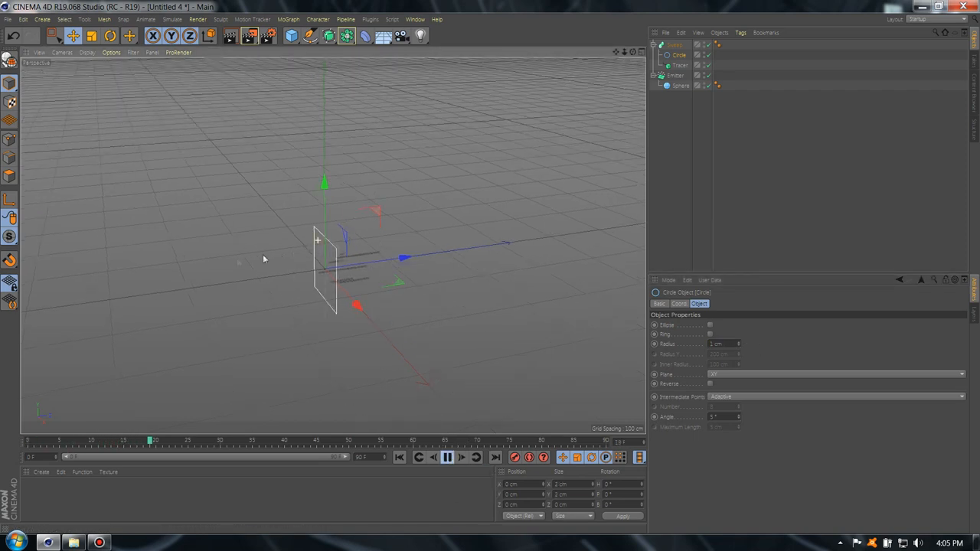
pyautogui.moveTo(264, 258); pyautogui.dragTo(398, 329)
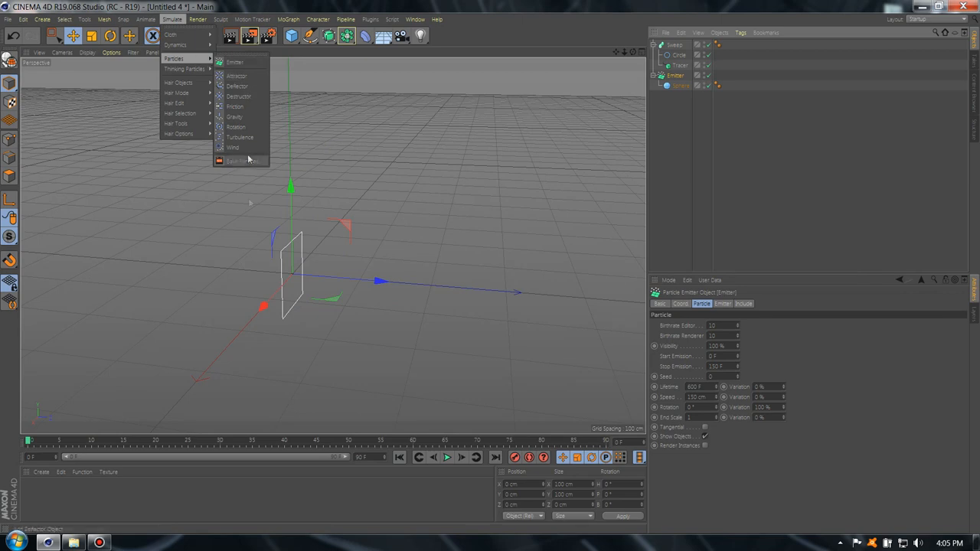
# Add an Attractor, move it along the Z axis, and set Strength to 45.
pyautogui.click(236, 76)
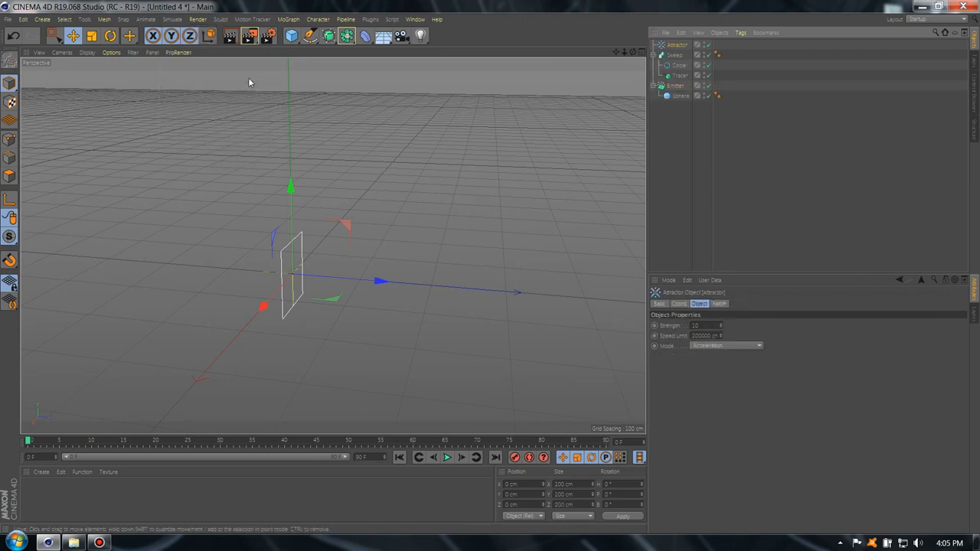
pyautogui.moveTo(379, 281); pyautogui.dragTo(455, 289)
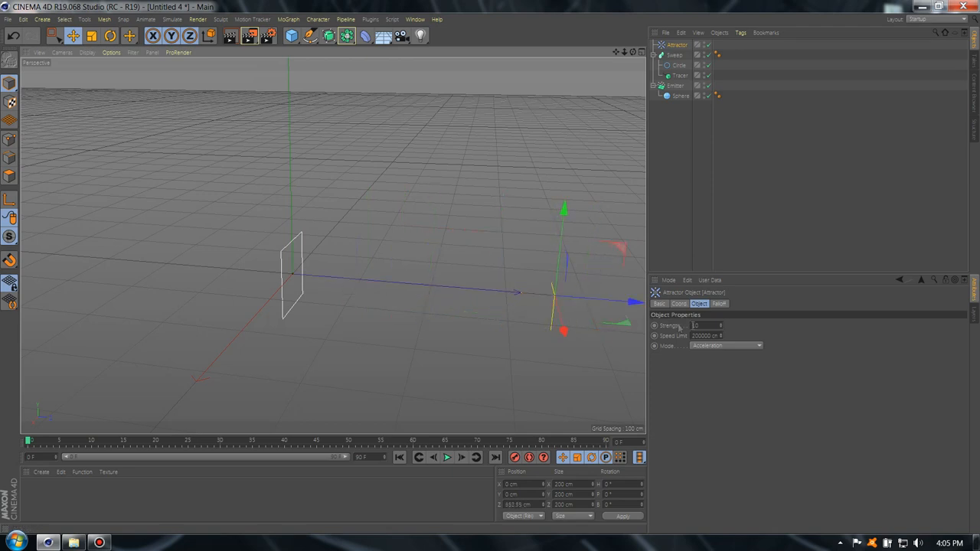
pyautogui.write('34')
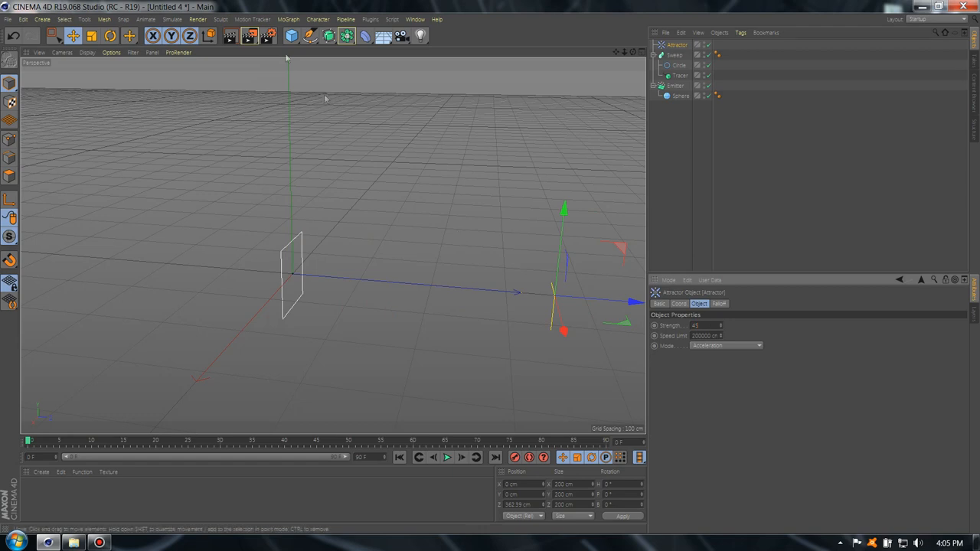
# Add a Turbulence force at 200% scale and play back the twisting trails.
pyautogui.click(172, 19)
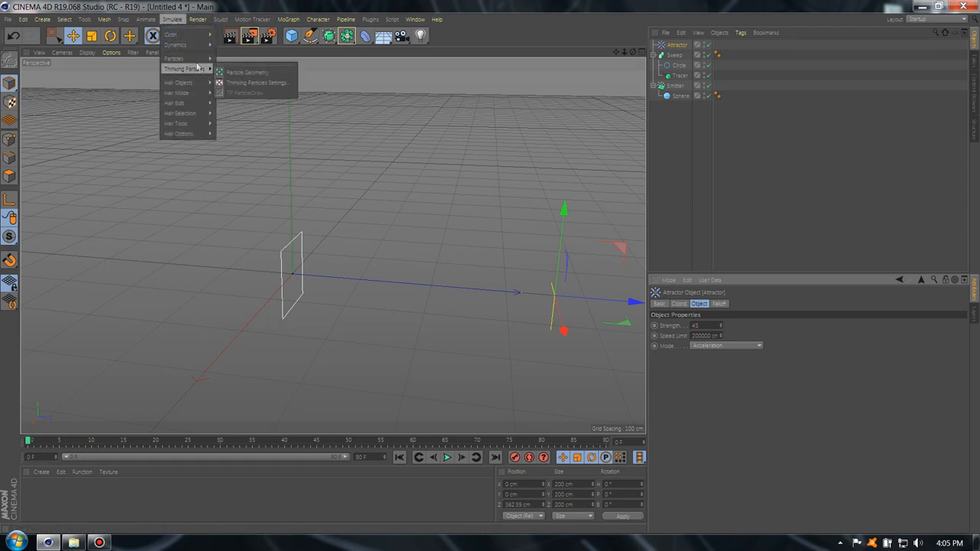
pyautogui.moveTo(173, 58)
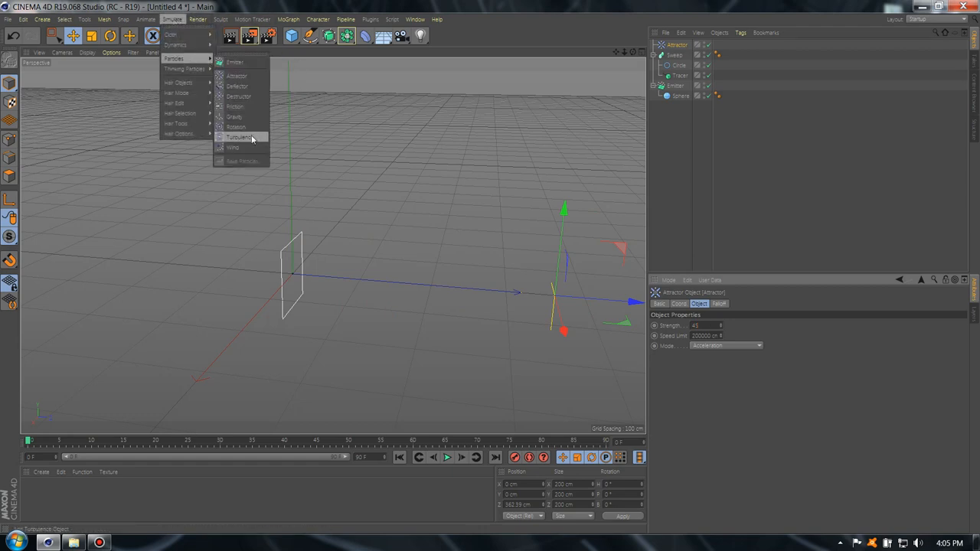
pyautogui.click(238, 137)
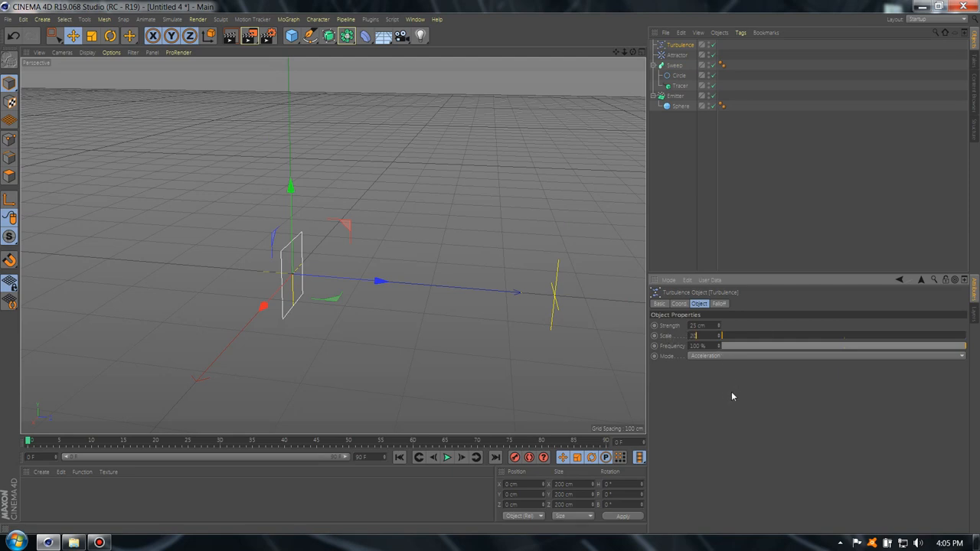
pyautogui.click(447, 457)
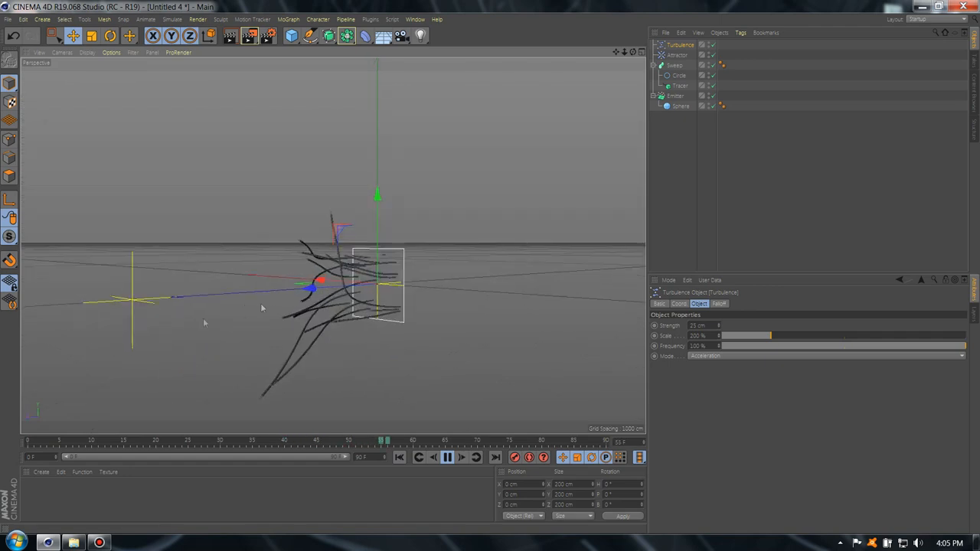
pyautogui.click(447, 457)
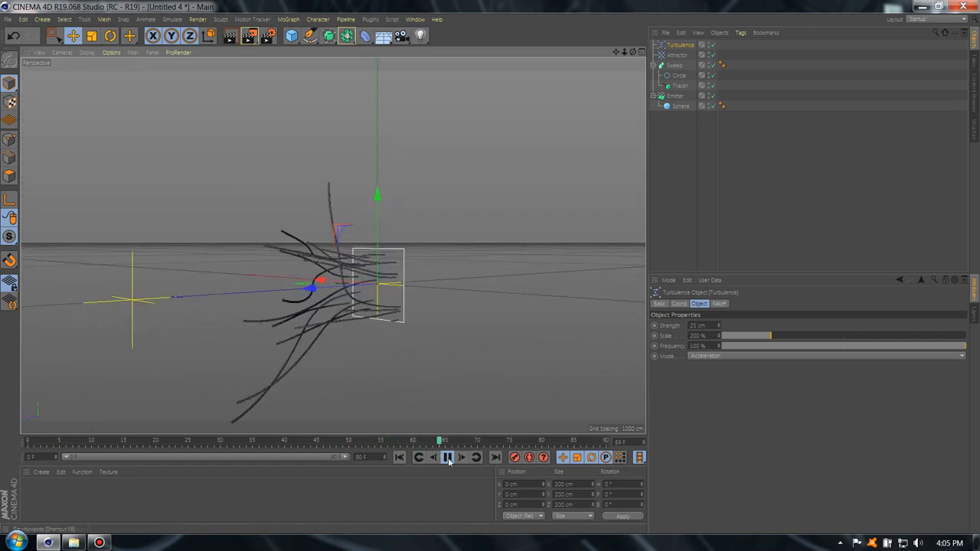
pyautogui.moveTo(462, 457)
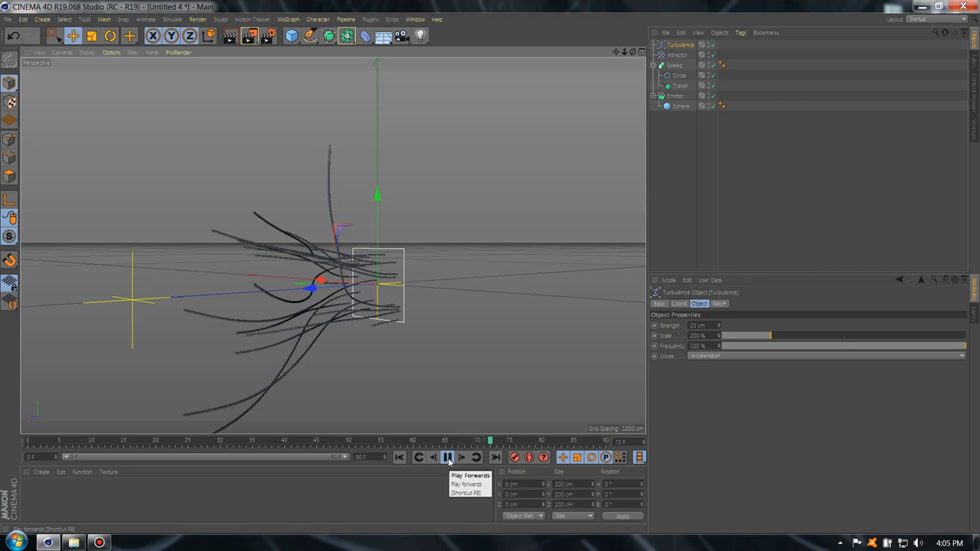
pyautogui.click(448, 457)
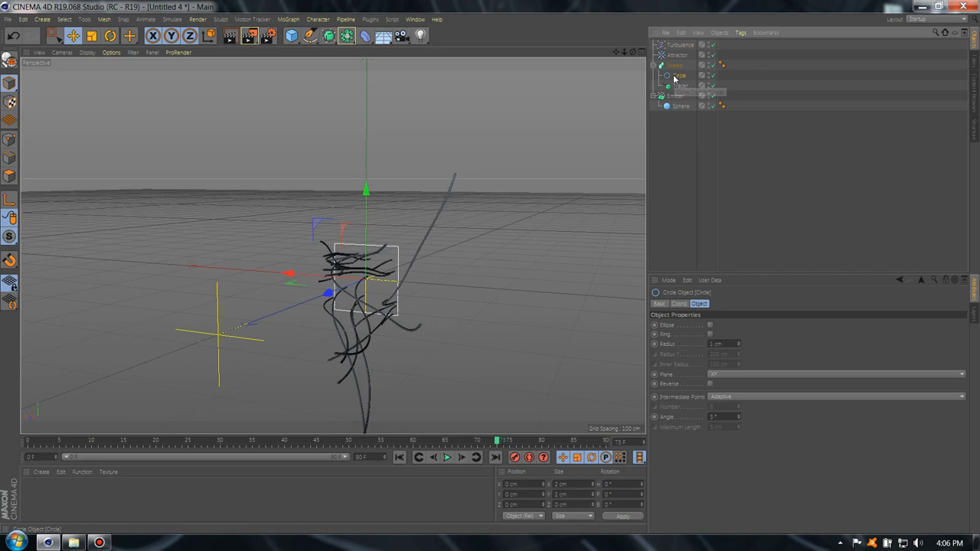
# Set the Circle radius to 1 cm and the Sphere to 3 segments.
pyautogui.click(681, 106)
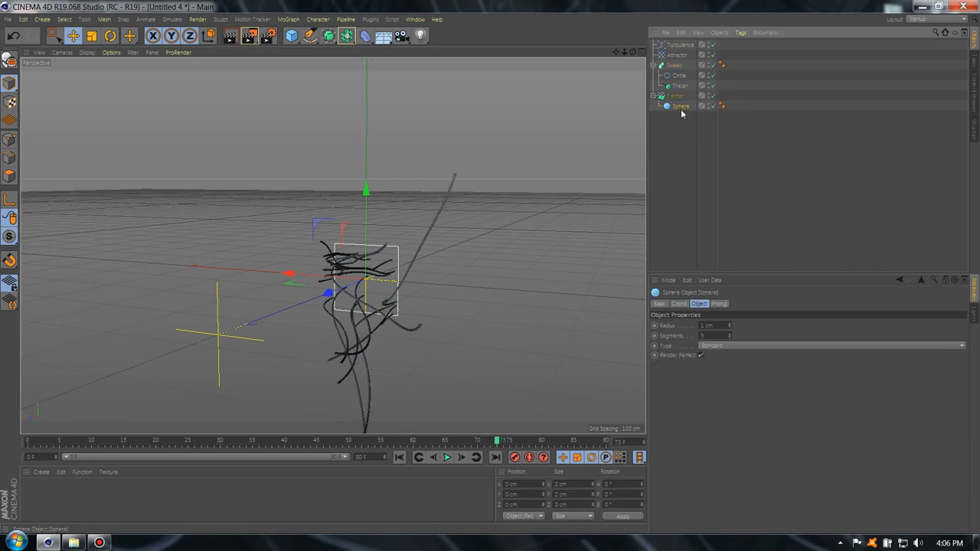
pyautogui.click(680, 115)
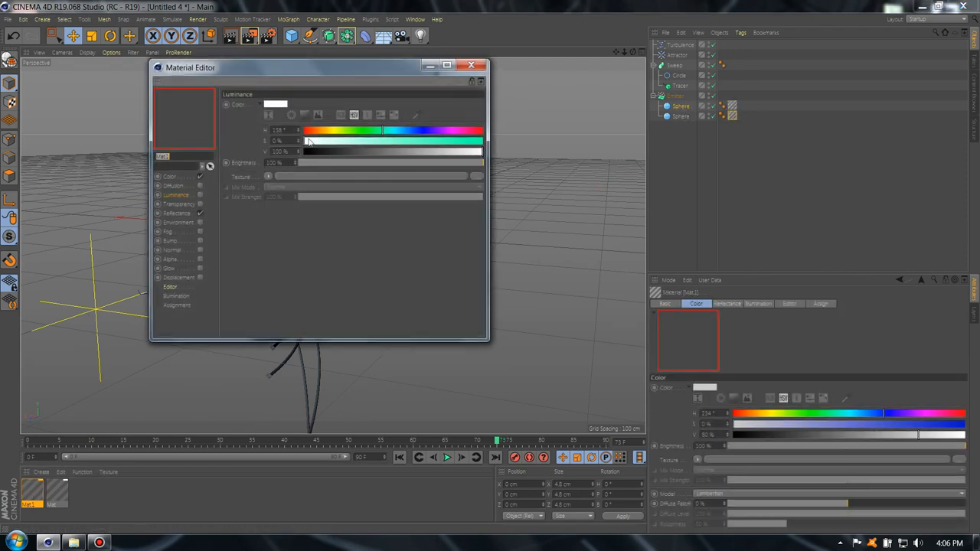
# Make Mat.1's Luminance red and darken Mat's colour to about 11% value.
pyautogui.moveTo(306, 136); pyautogui.dragTo(449, 143)
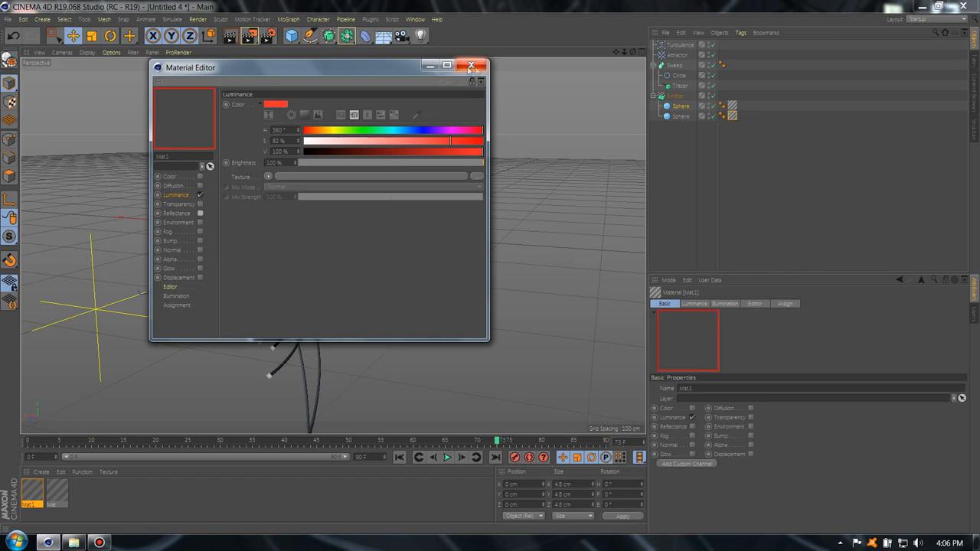
pyautogui.click(472, 65)
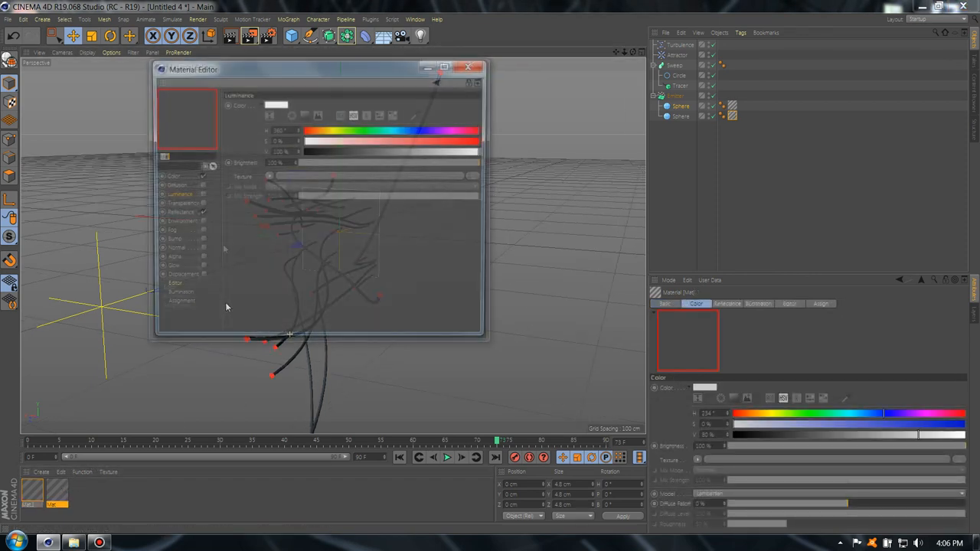
pyautogui.click(177, 213)
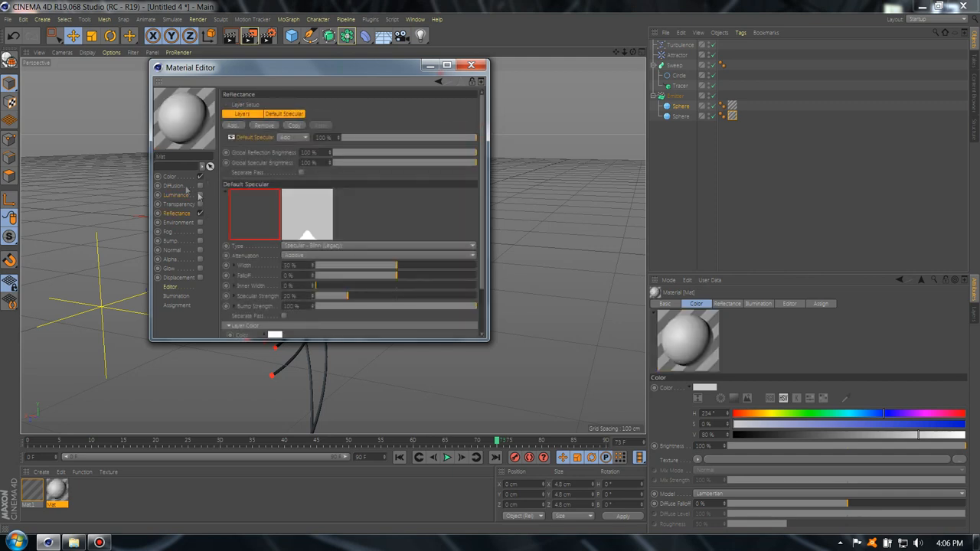
pyautogui.click(169, 177)
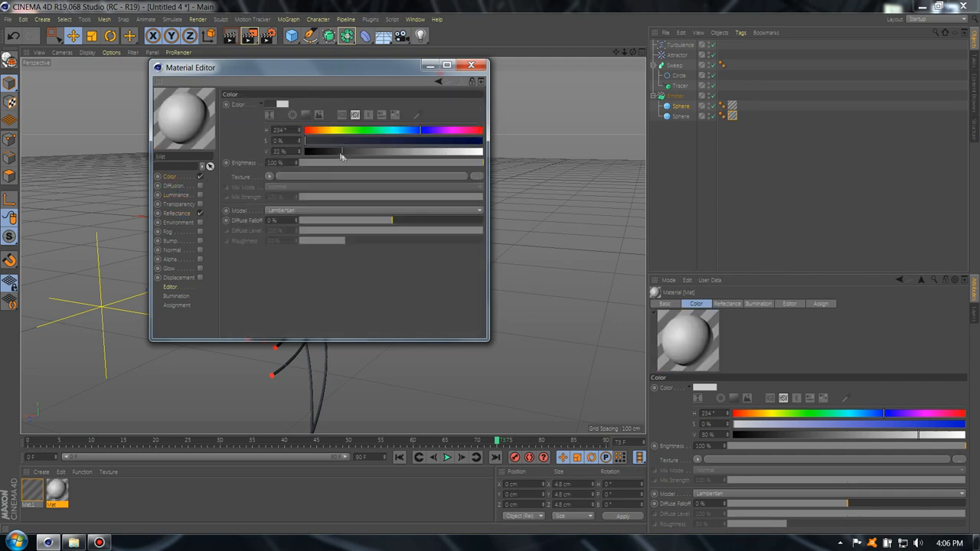
pyautogui.click(472, 64)
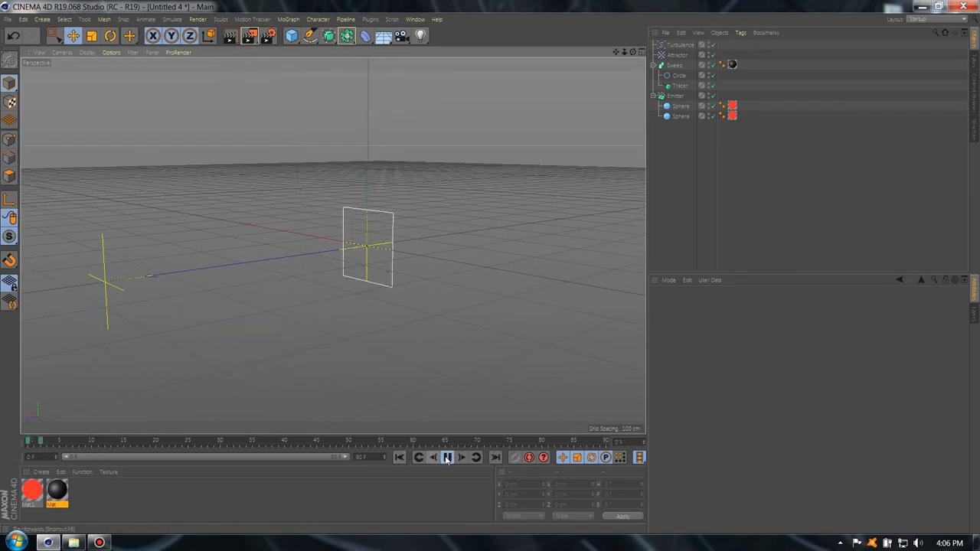
# Play the animation to watch black tube trails with red sphere tips, then stop.
pyautogui.click(447, 457)
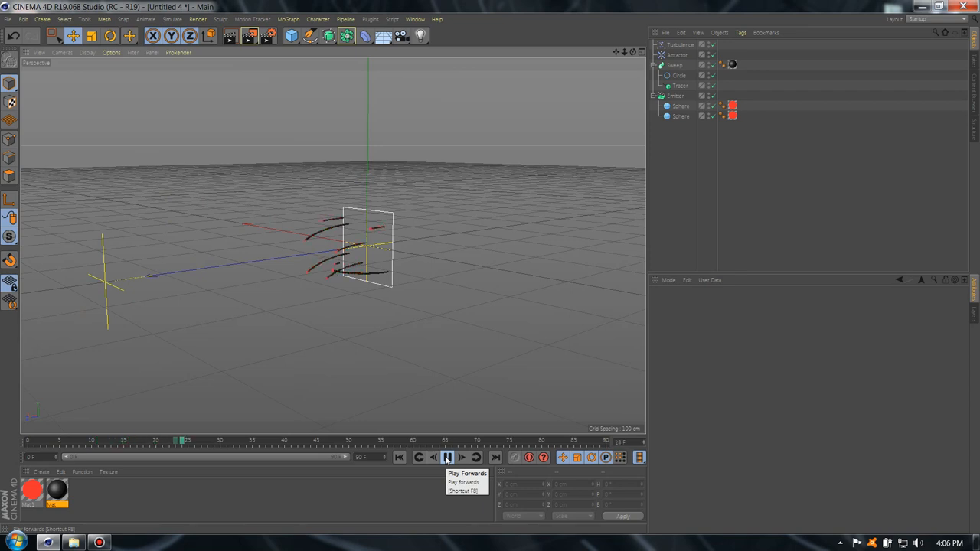
pyautogui.click(447, 457)
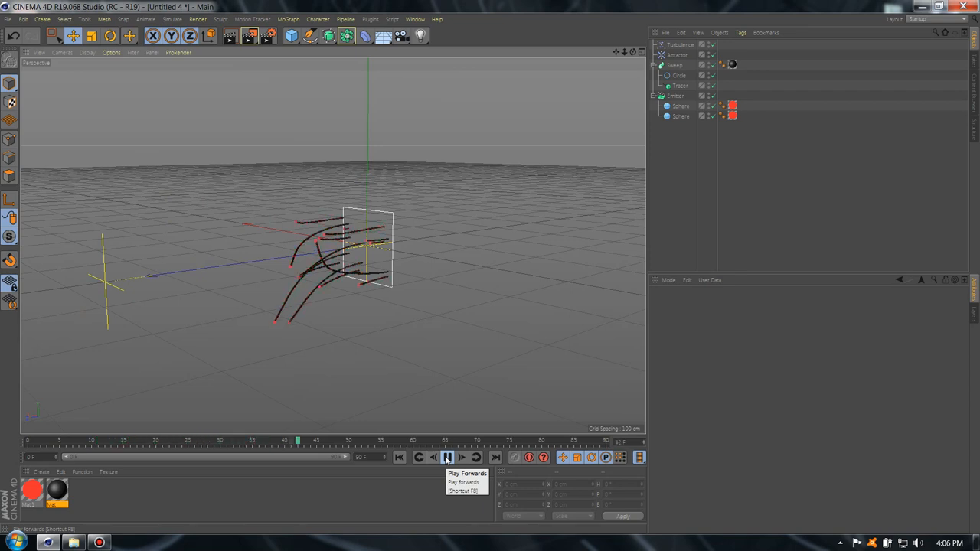
pyautogui.click(447, 457)
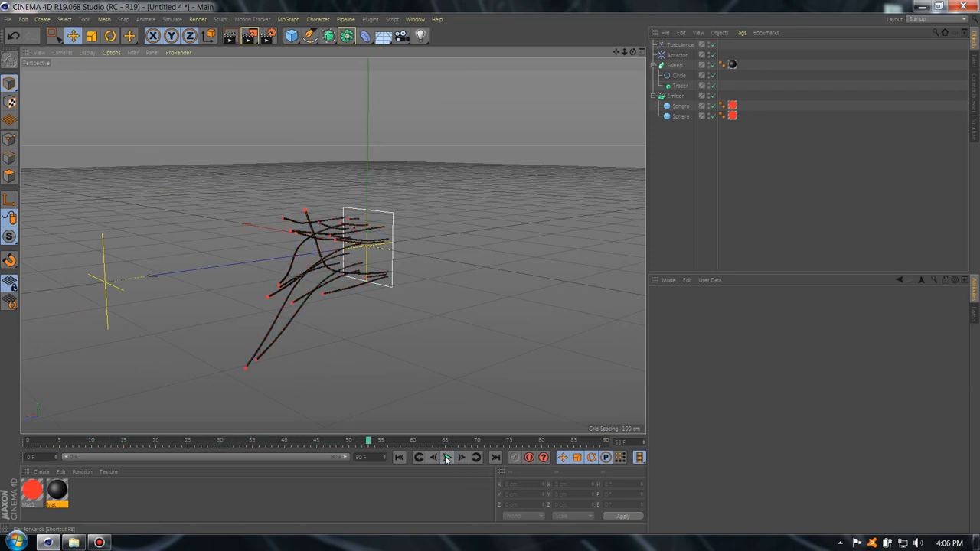